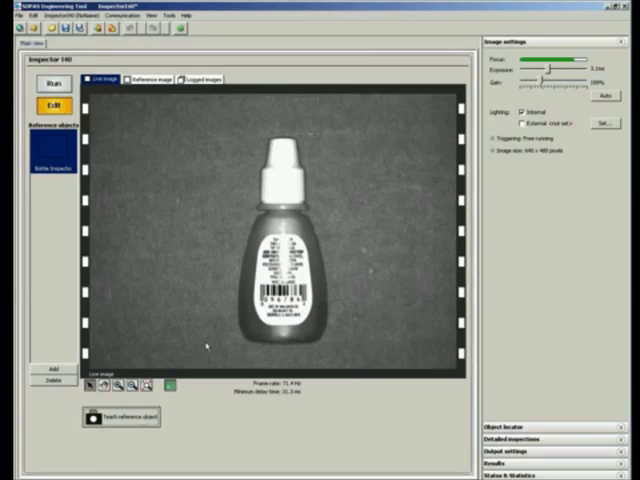
Teach the bottle in the live image as the reference object.
{"action": "left_click", "coordinate": [148, 79]}
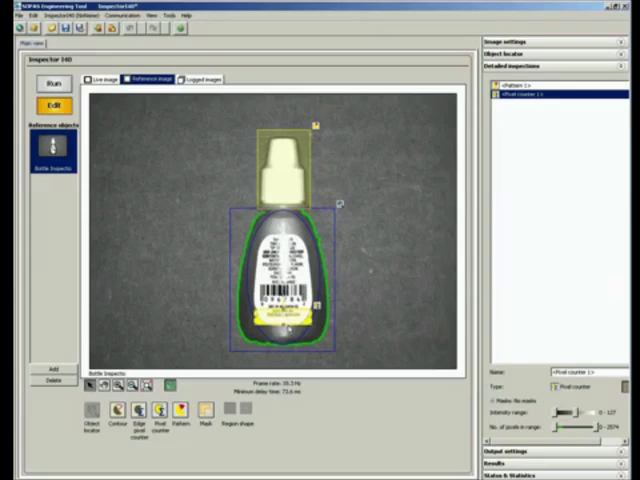
{"action": "mouse_move", "coordinate": [287, 321]}
{"action": "type", "text": "Cap"}
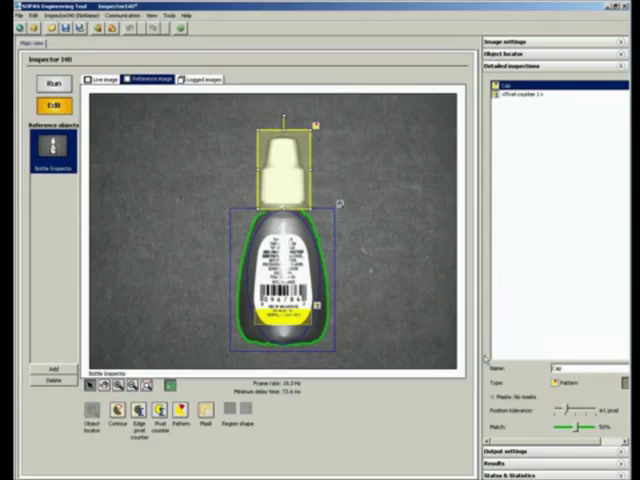
Select the label Pixel counter 1 inspection to rename it after naming the pattern Cap.
{"action": "left_click", "coordinate": [520, 95]}
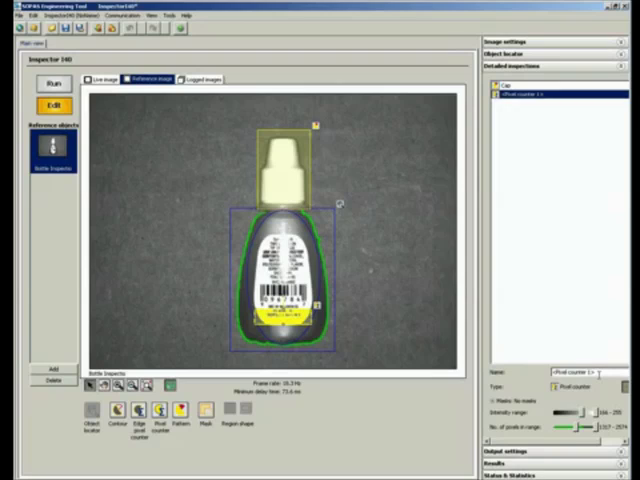